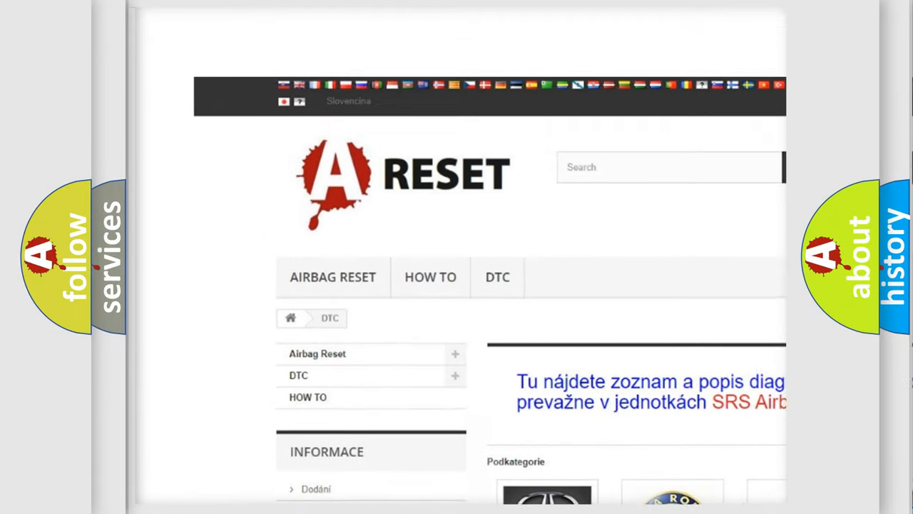
{"action": "scroll", "scroll_direction": "down", "scroll_amount": 3}
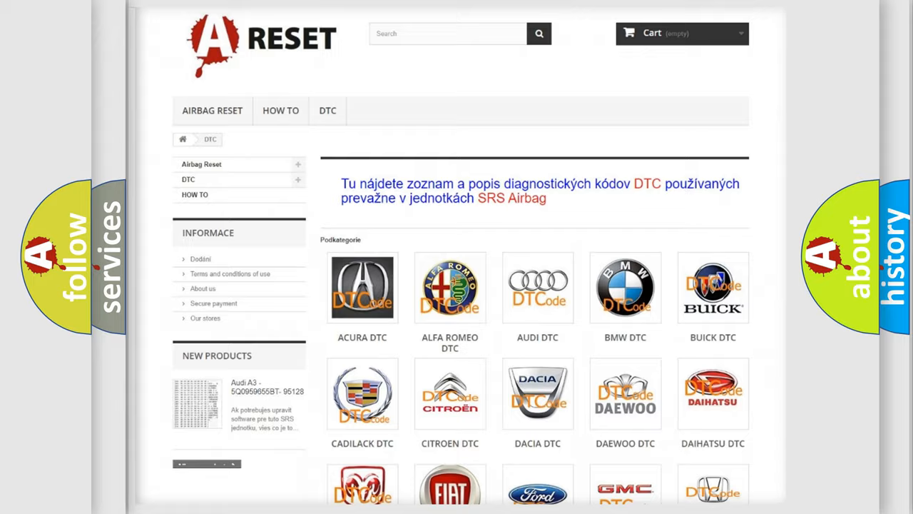
{"action": "scroll", "scroll_direction": "down", "scroll_amount": 3}
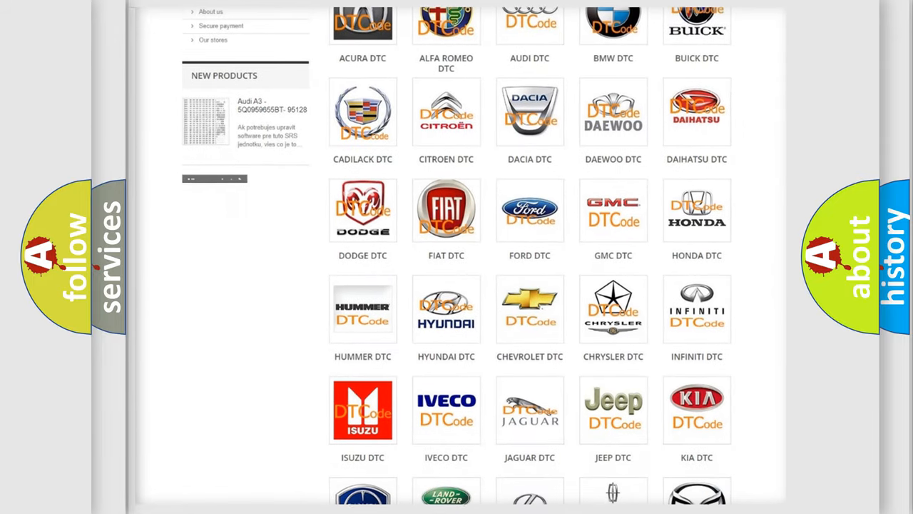